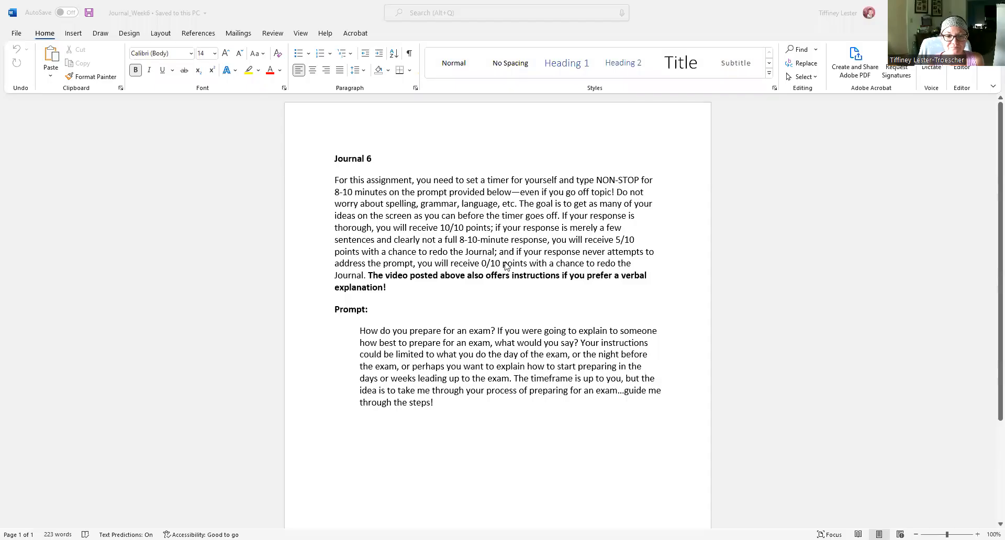
mouse_move(490, 409)
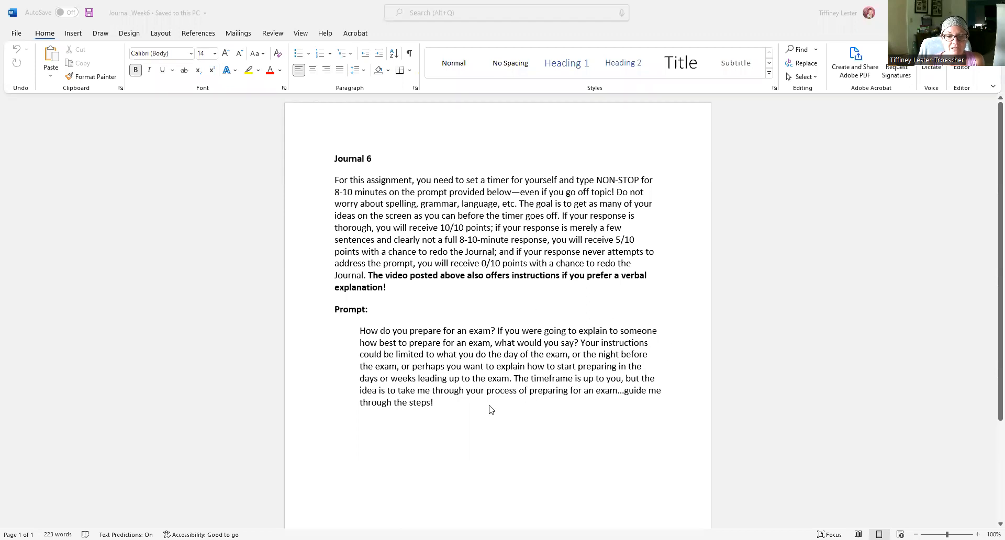